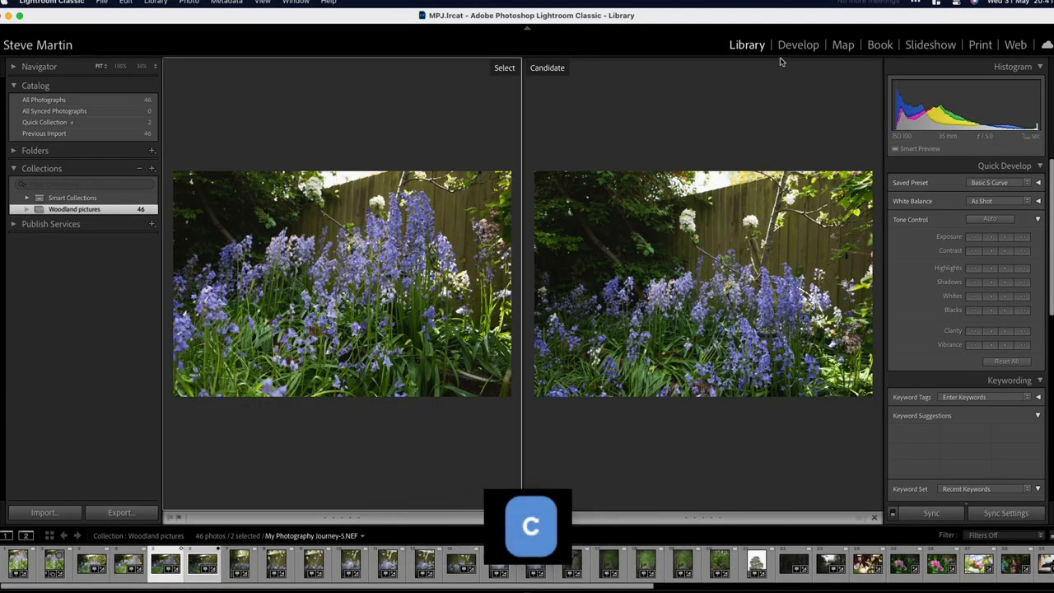
mouse_move(468, 86)
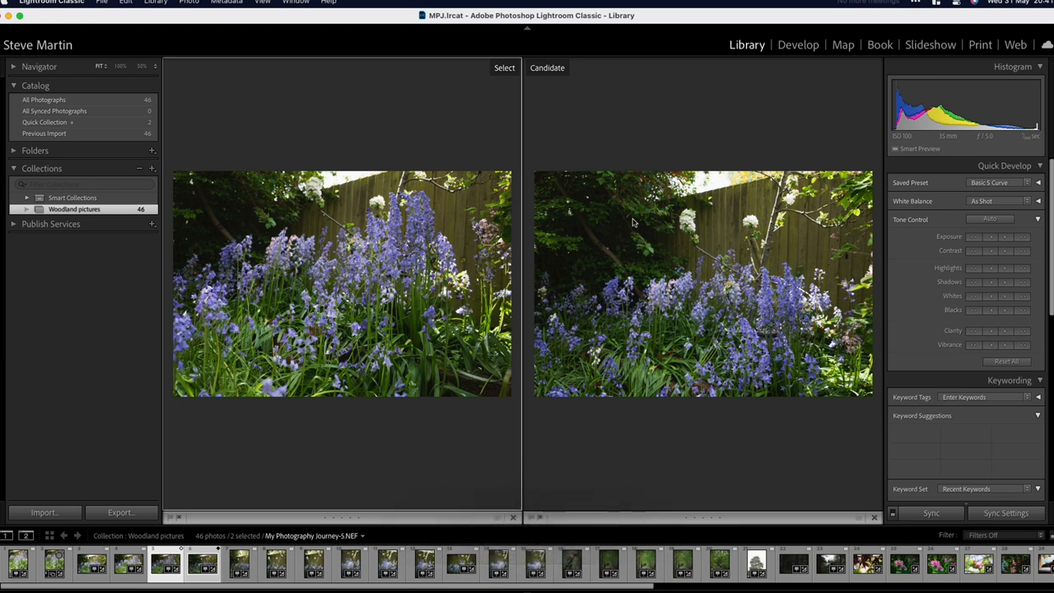
mouse_move(331, 431)
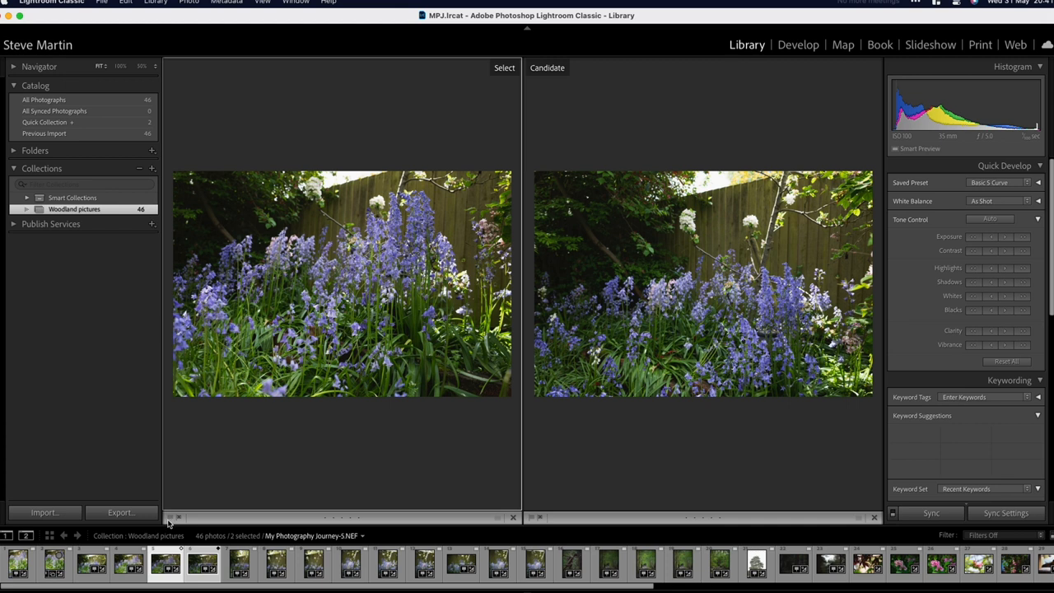
mouse_move(262, 471)
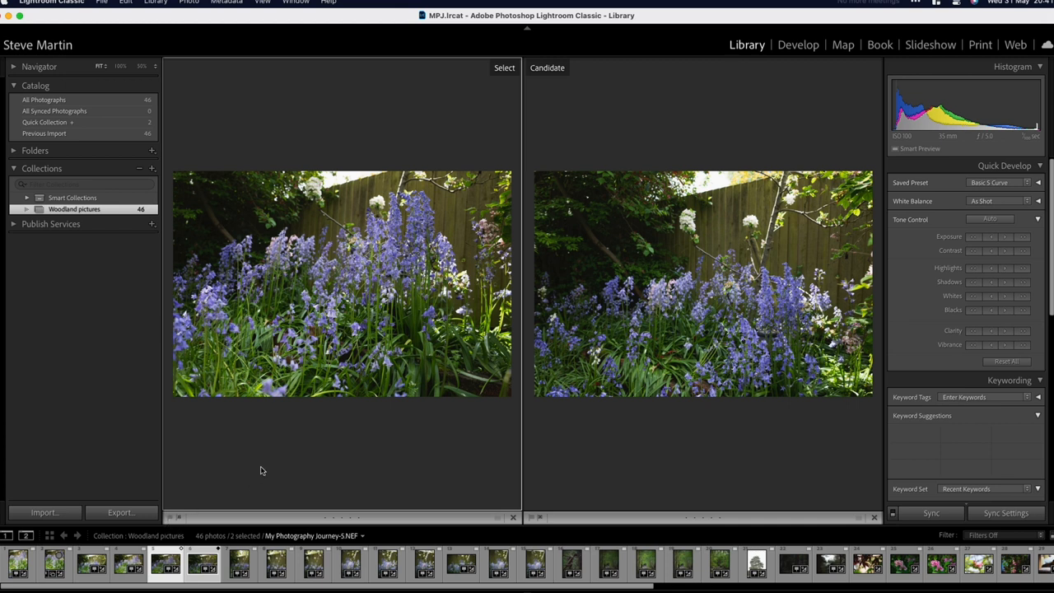